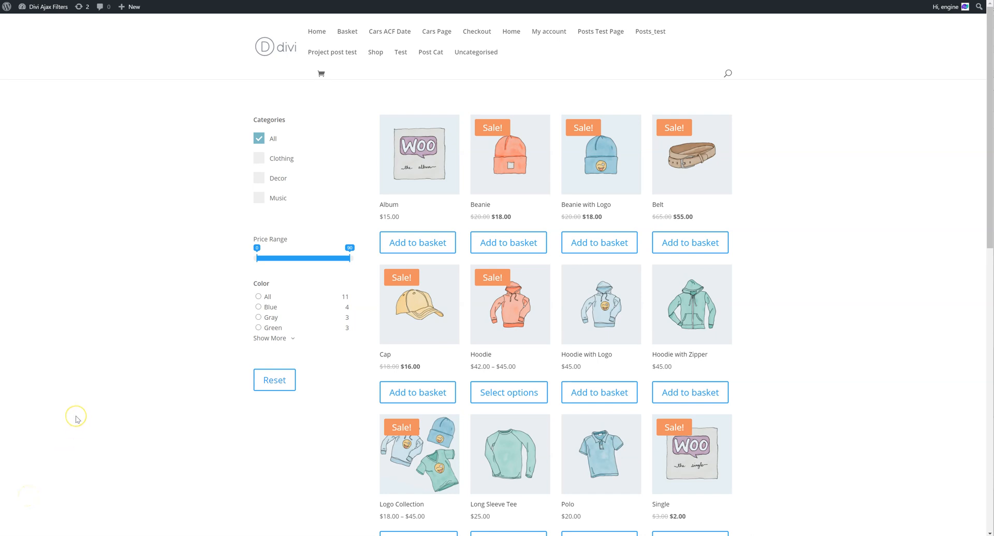
mouse_move(76, 419)
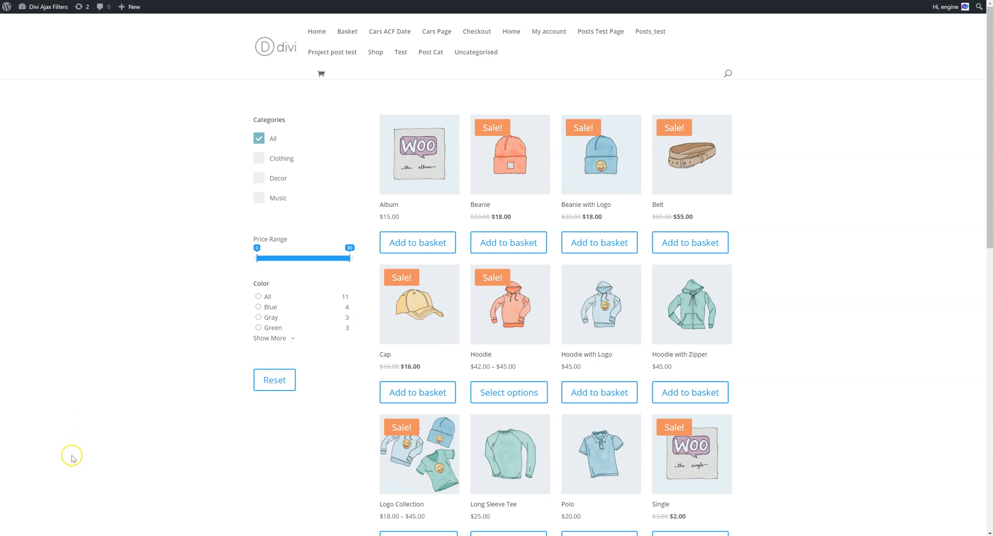
mouse_move(202, 341)
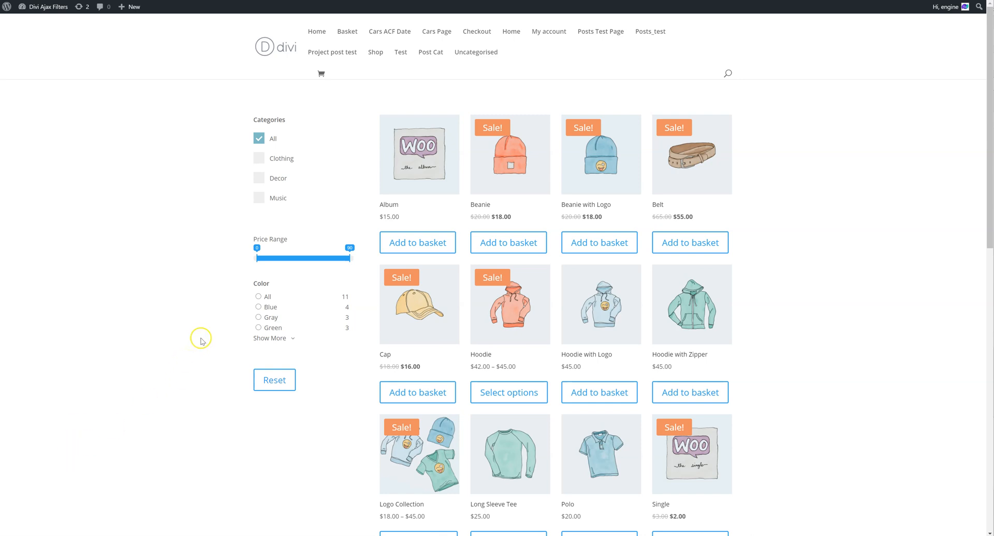
Choose Gray under Color so the Product Rating dropdown appears with two T-shirt results
left_click(258, 318)
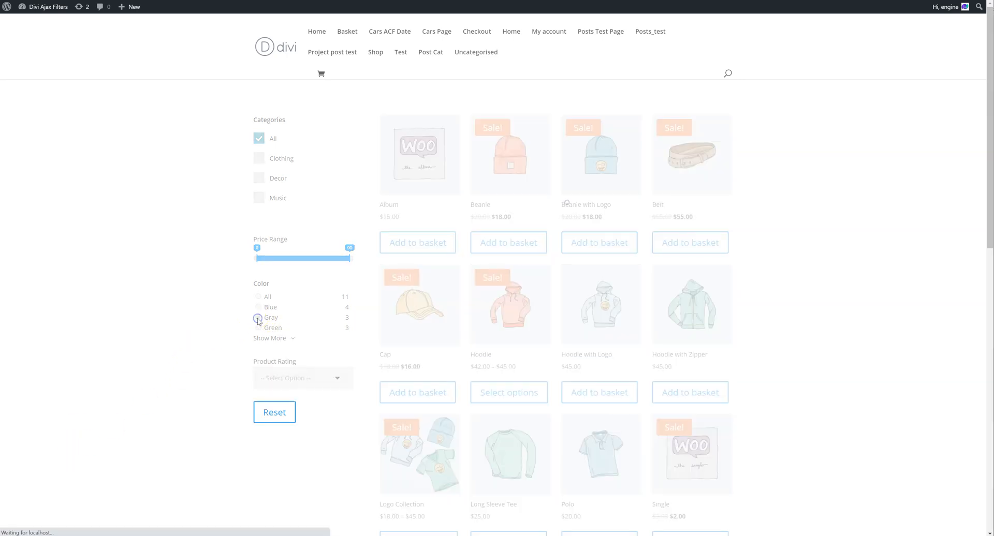
left_click(258, 318)
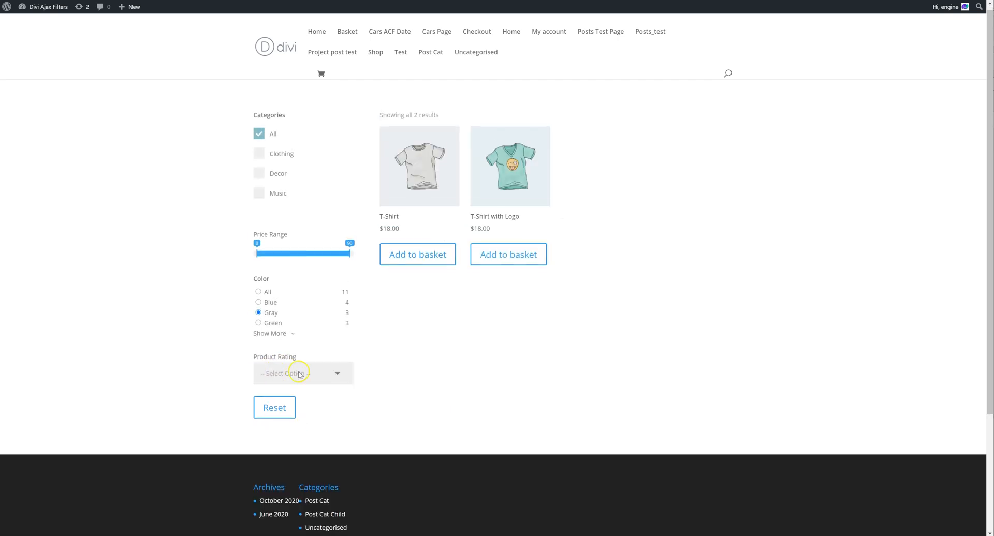
left_click(259, 313)
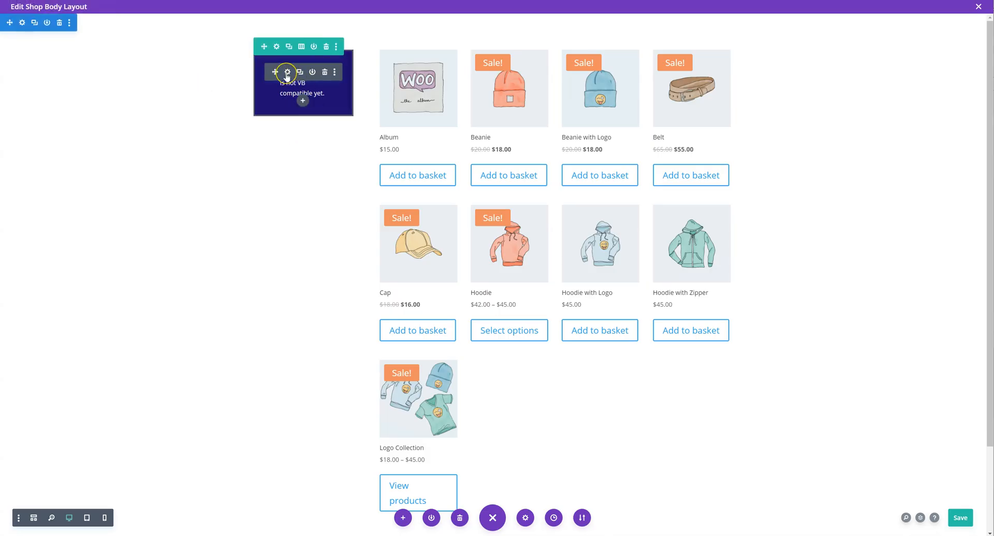
mouse_move(286, 71)
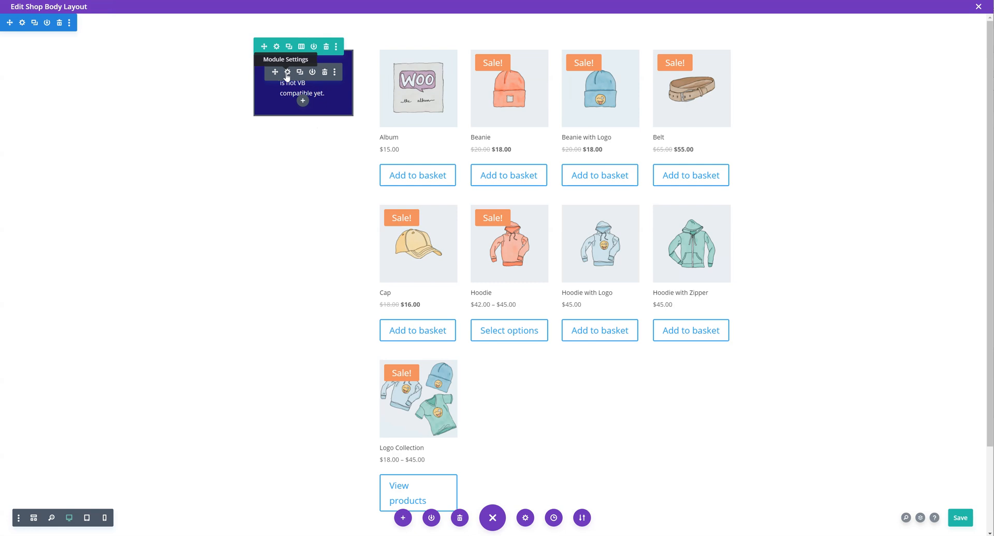
Reach the Ajax Filter module's item list (categories, price, color, ratings) from the Ratings item
left_click(287, 73)
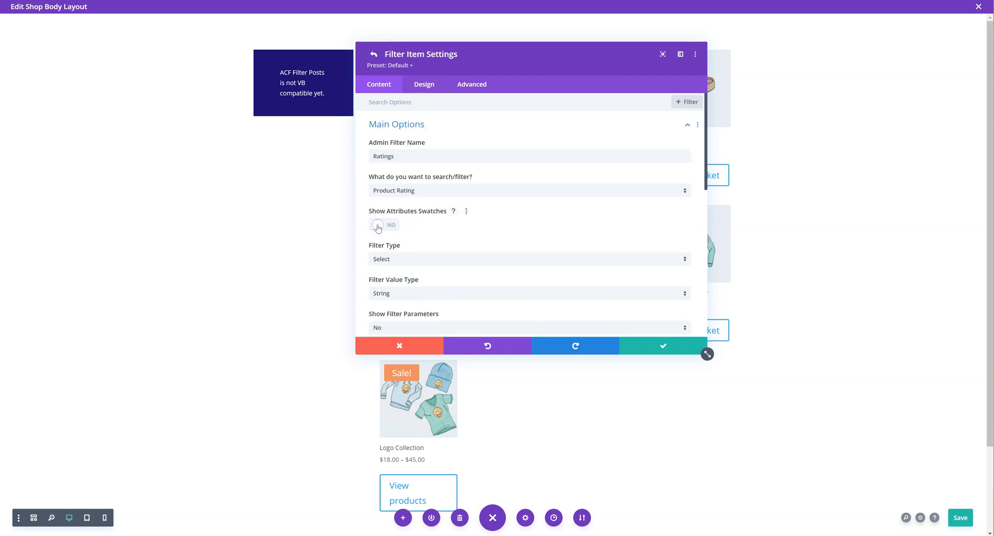
left_click(396, 124)
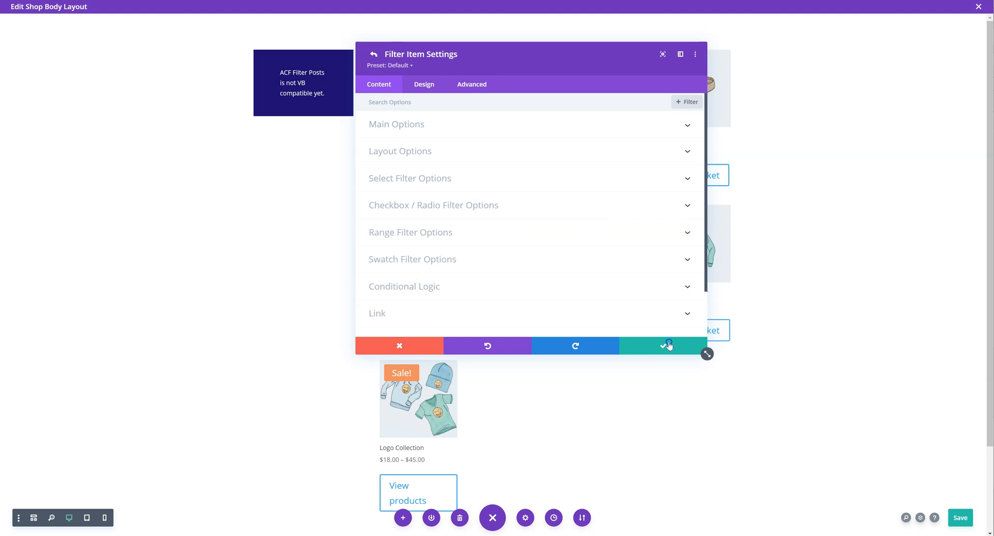
left_click(663, 349)
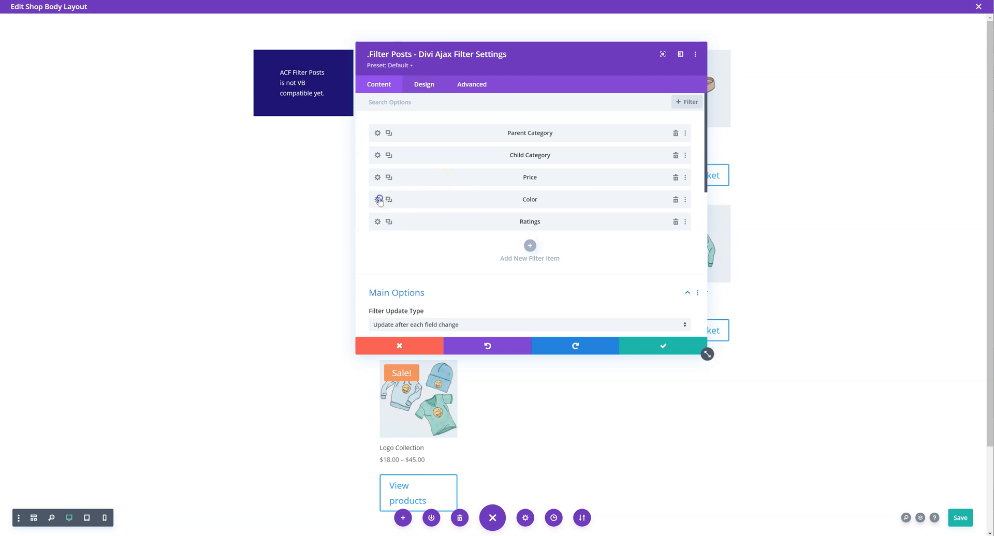
left_click(379, 199)
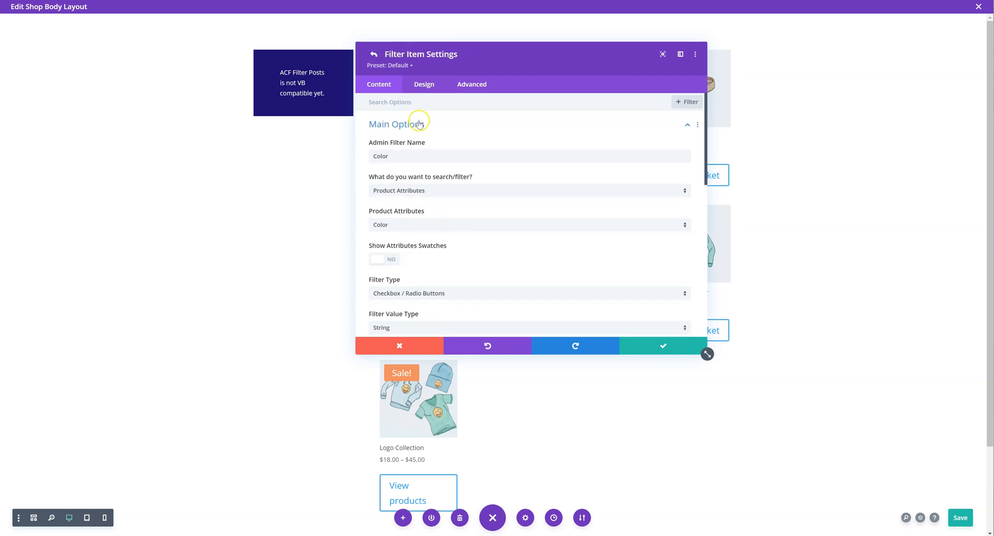
scroll("down", 3)
type("color")
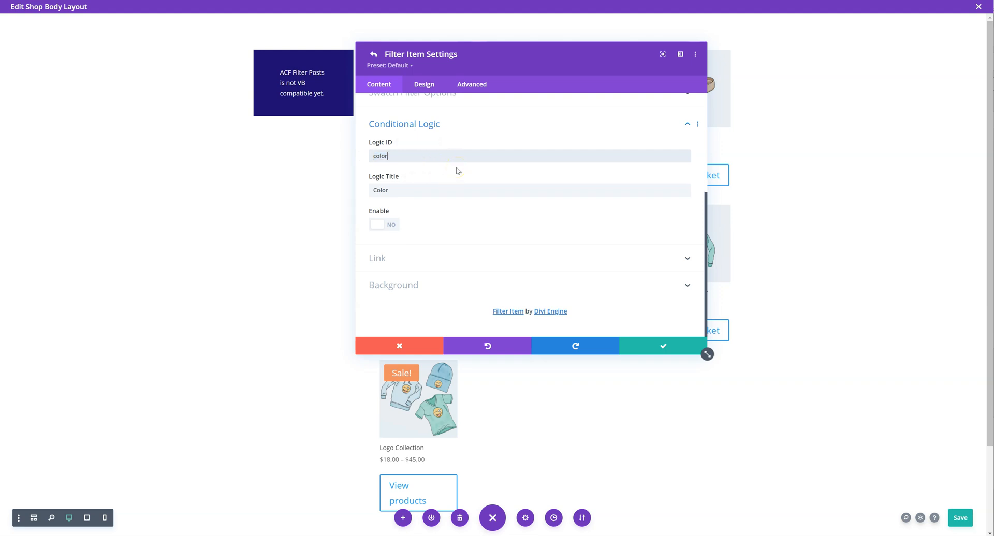
type("_dc")
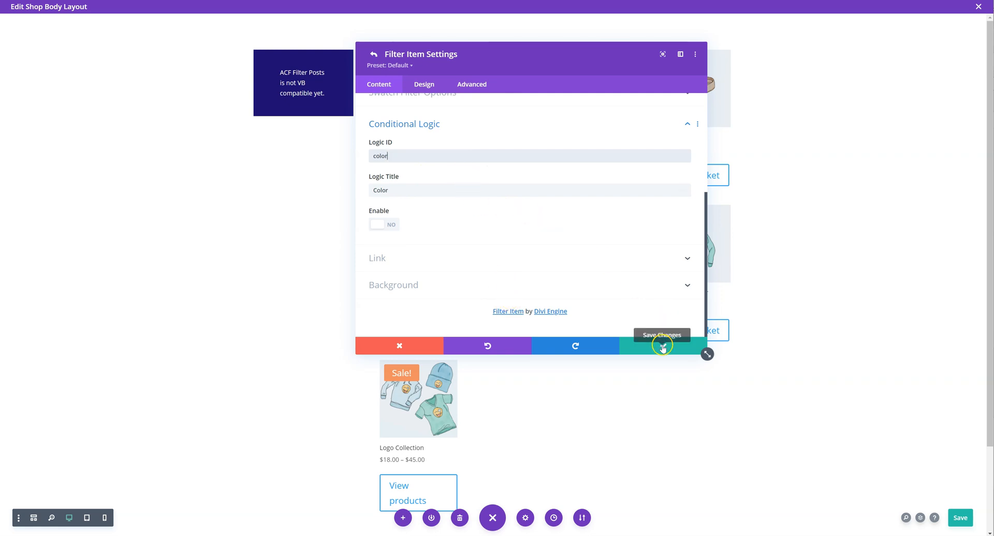
left_click(661, 346)
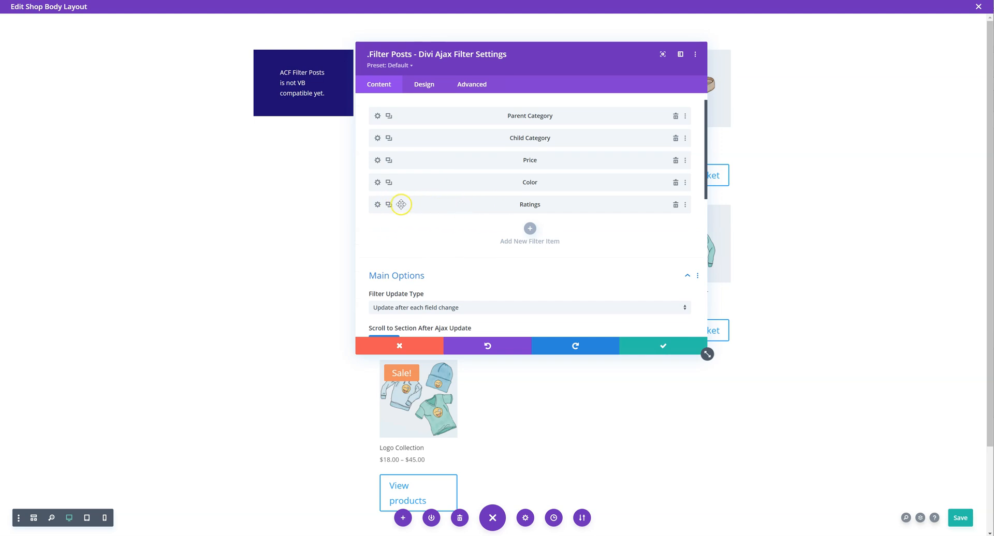
Give the Ratings item a conditional rule Color equals gray and save it
left_click(377, 205)
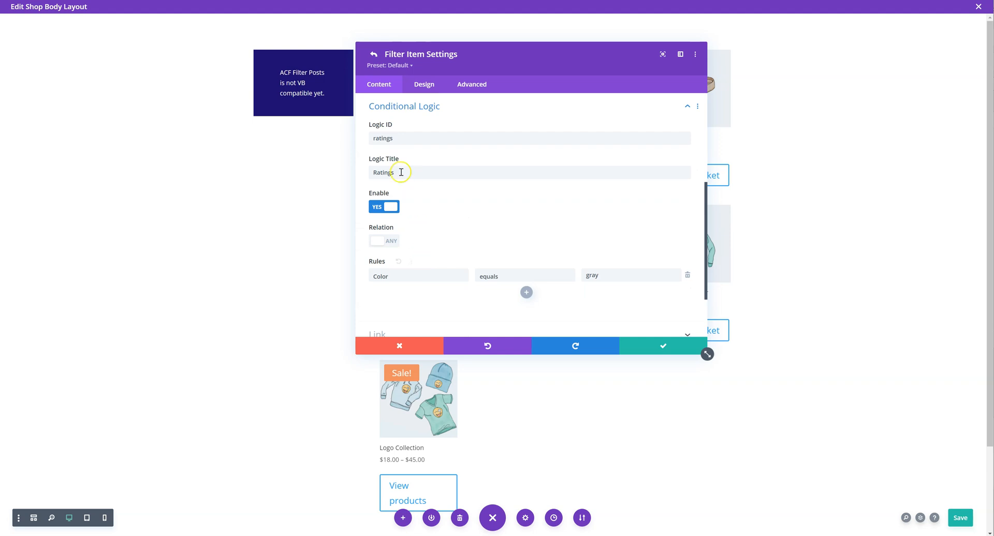
mouse_move(406, 160)
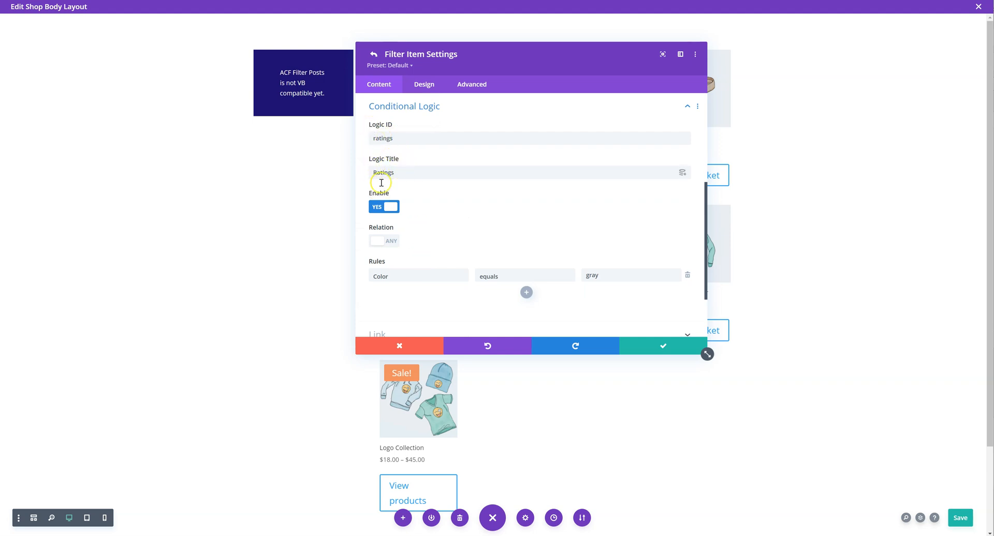
left_click(383, 207)
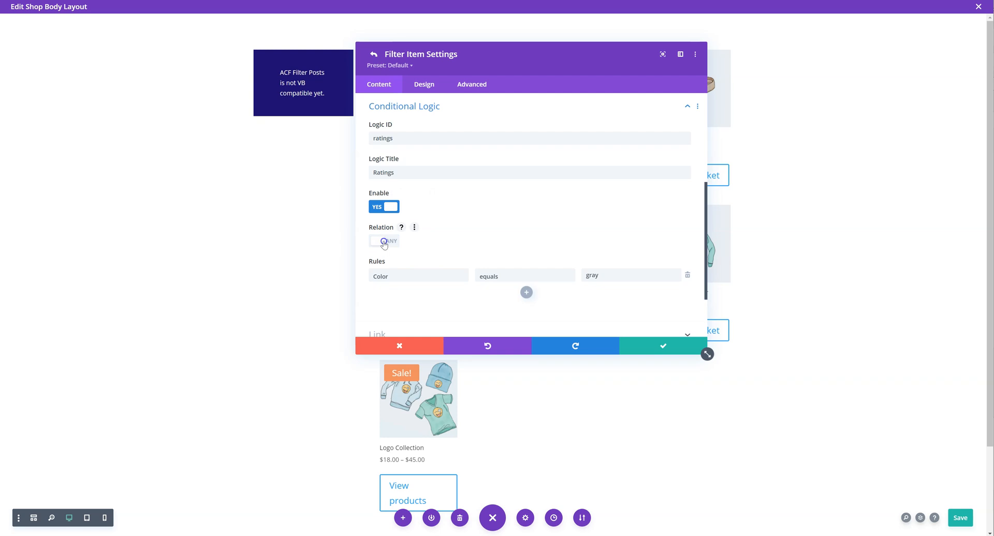
mouse_move(541, 285)
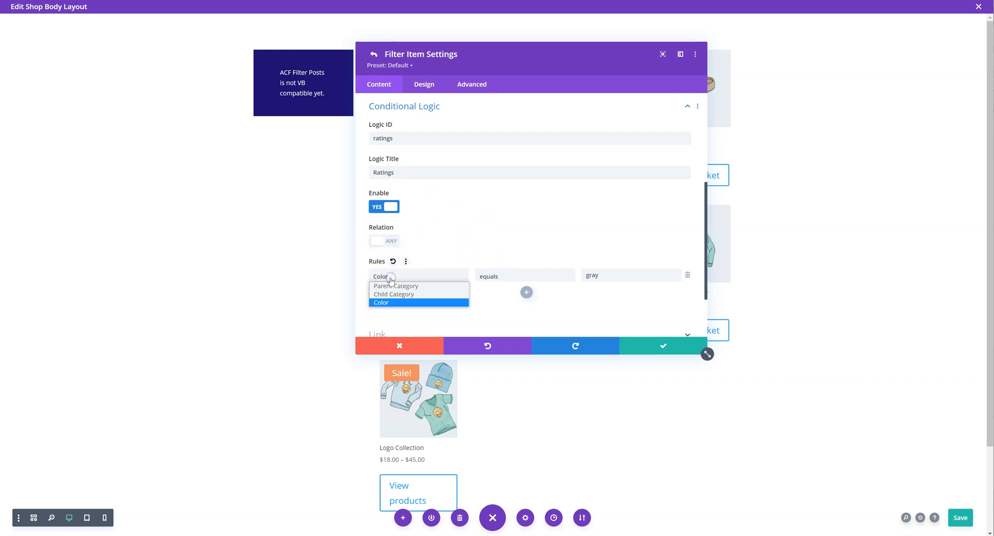
left_click(381, 303)
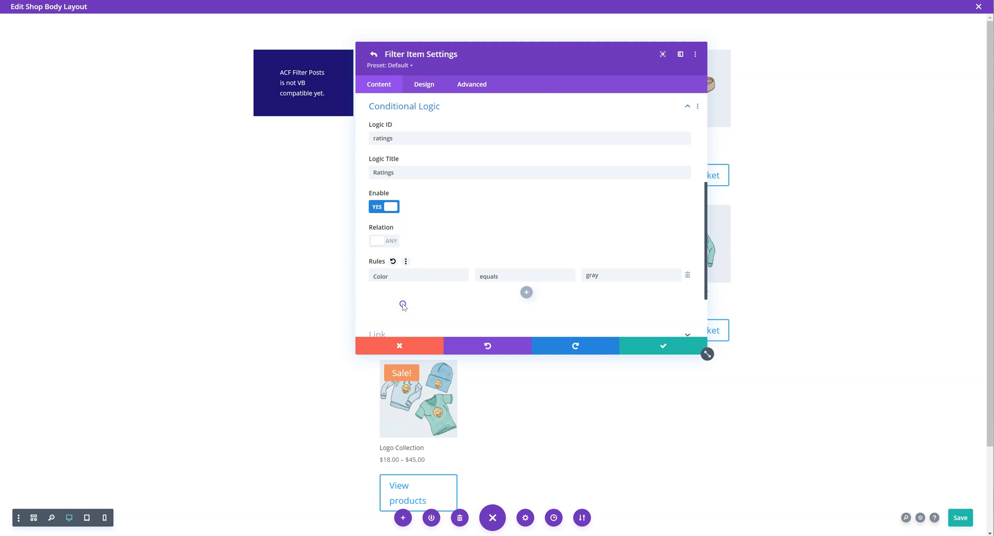
left_click(524, 275)
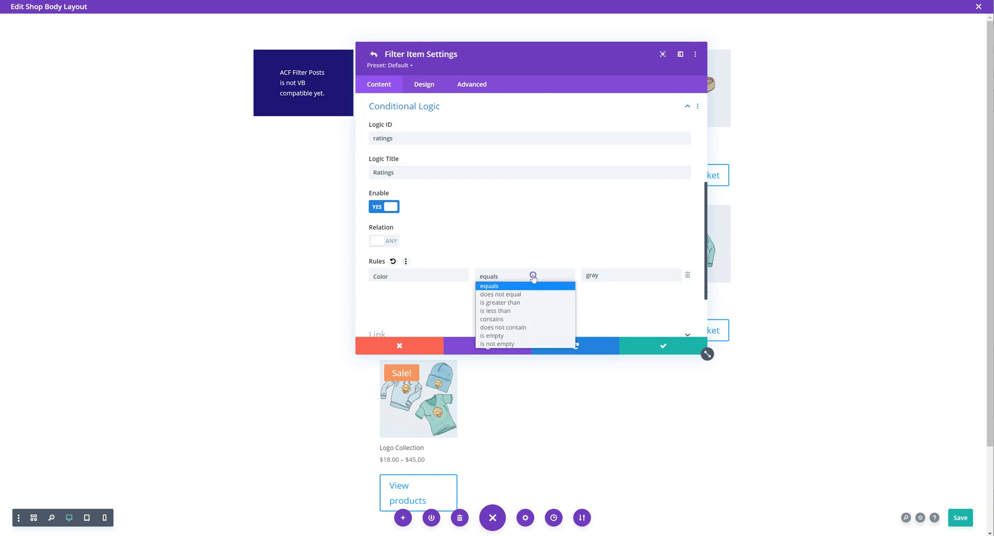
left_click(489, 286)
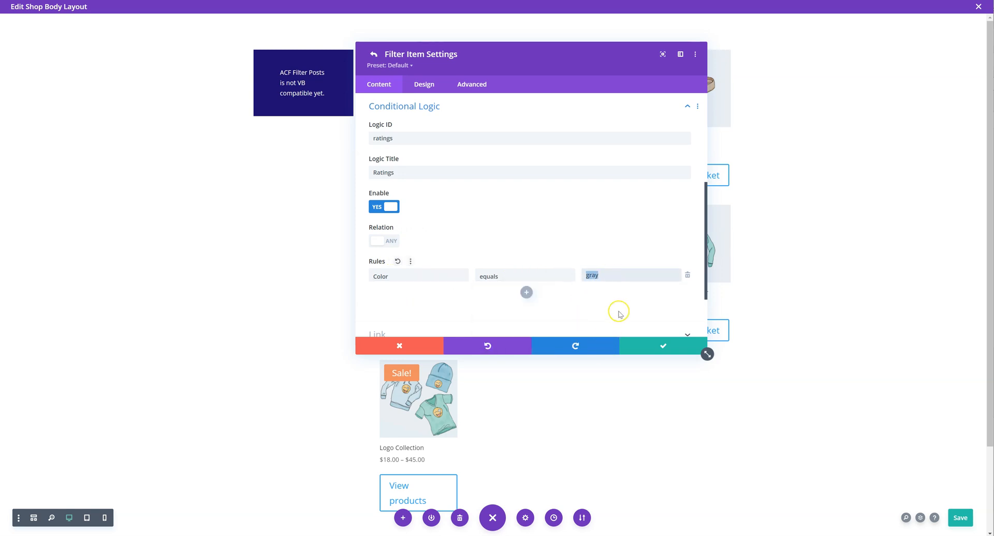
left_click(663, 346)
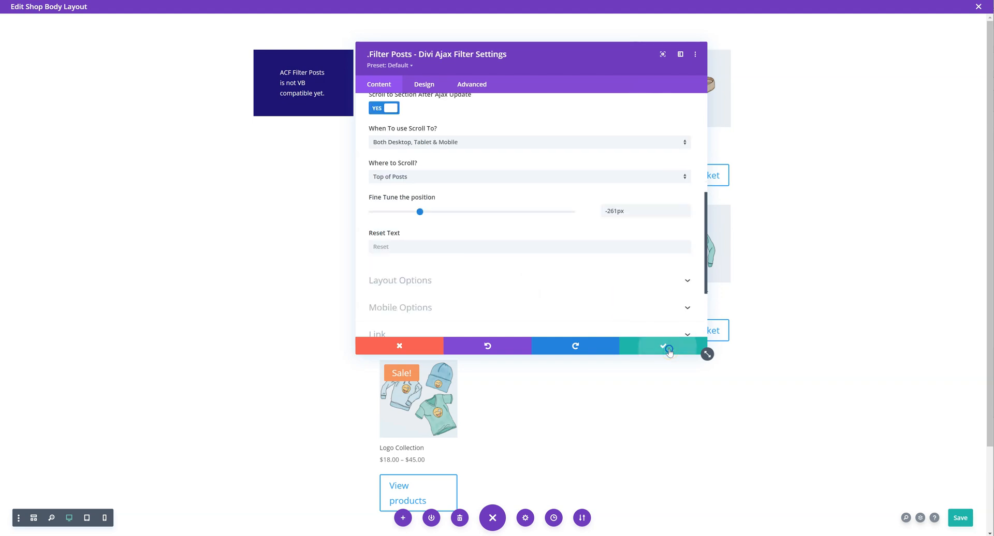
Save the filter module and refilter the live shop by a Color option, hiding Ratings
left_click(663, 346)
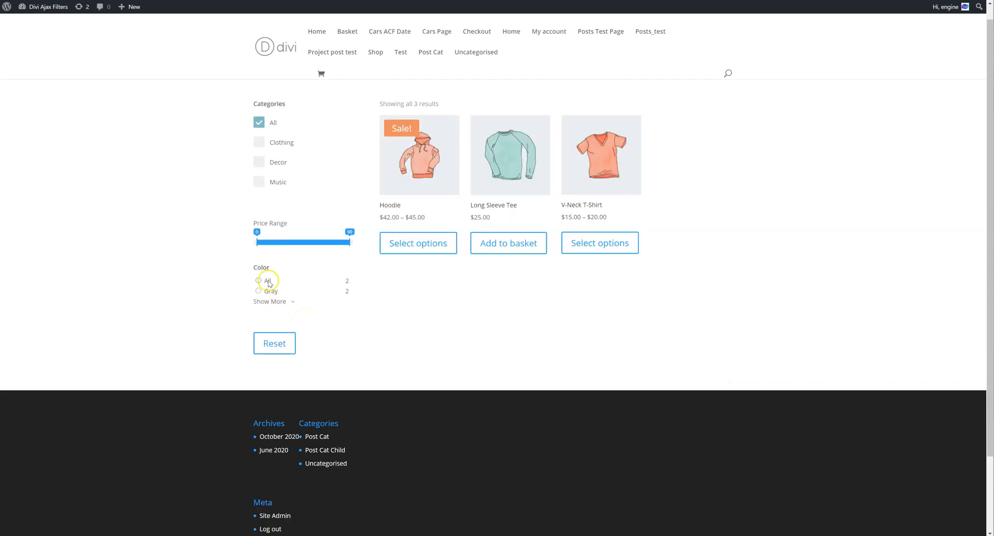
left_click(259, 281)
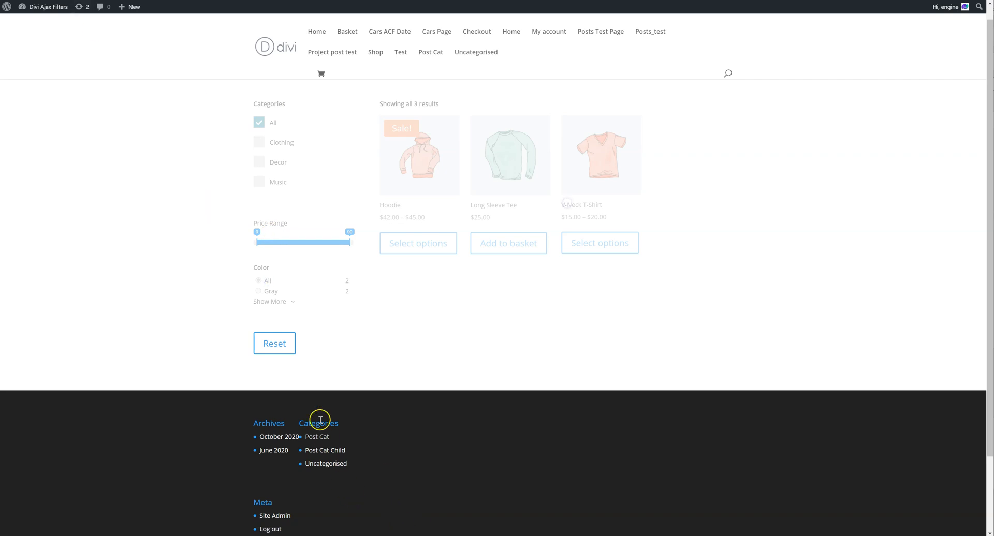